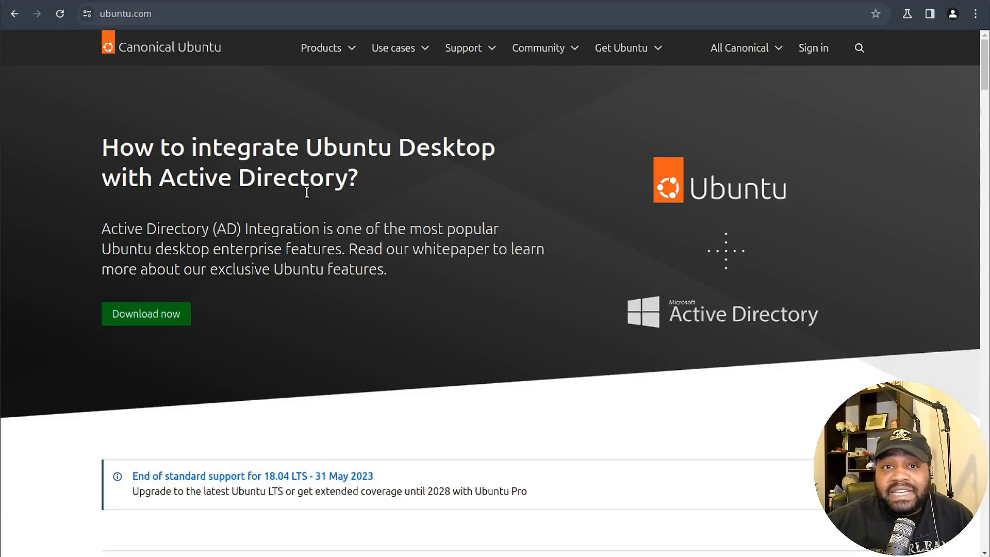
# Navigate from the Ubuntu homepage to the Canonical blog.
pyautogui.scroll(-3)
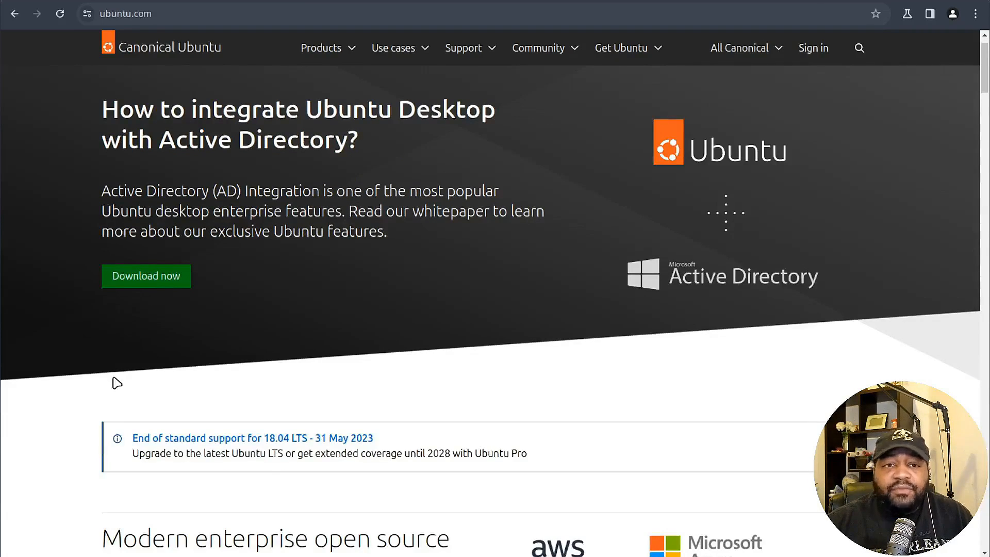
pyautogui.click(739, 47)
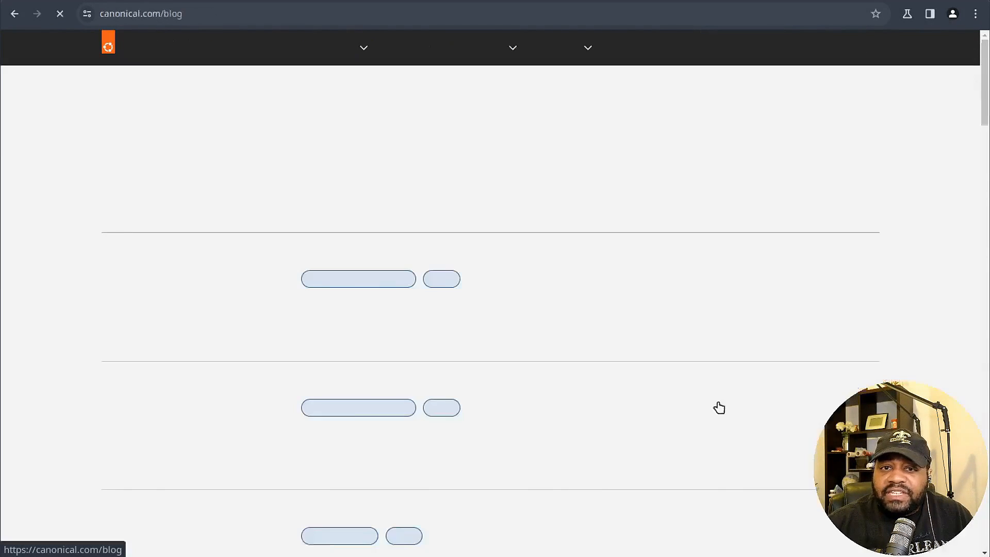
# Open the 'Canonical releases Ubuntu 24.04 LTS Noble Numbat' post and scroll to its announcement text.
pyautogui.click(358, 279)
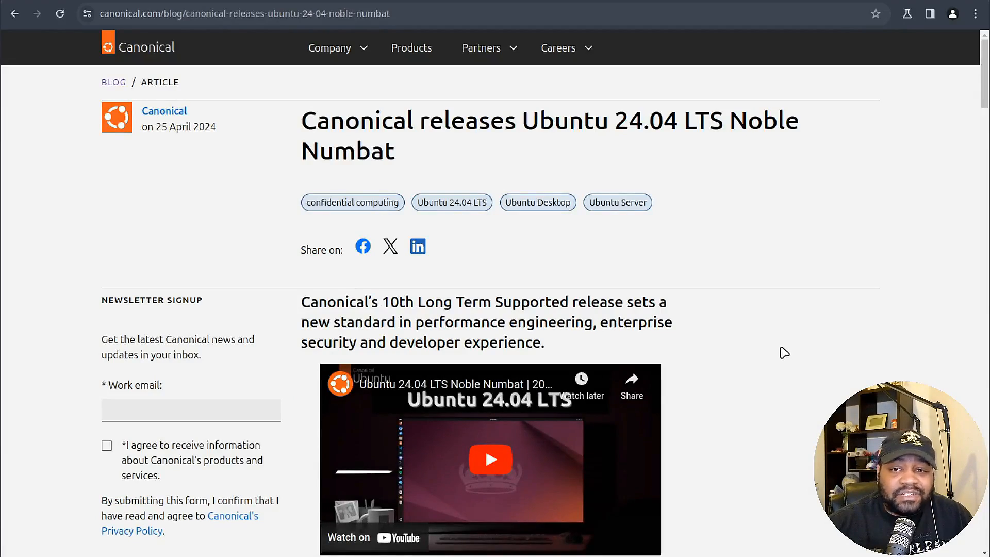
pyautogui.scroll(-3)
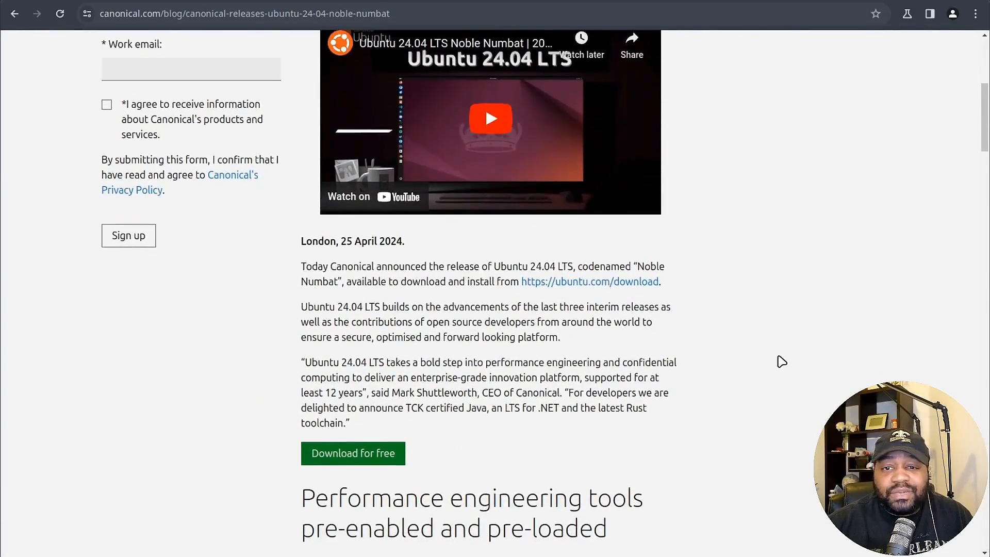
pyautogui.scroll(-3)
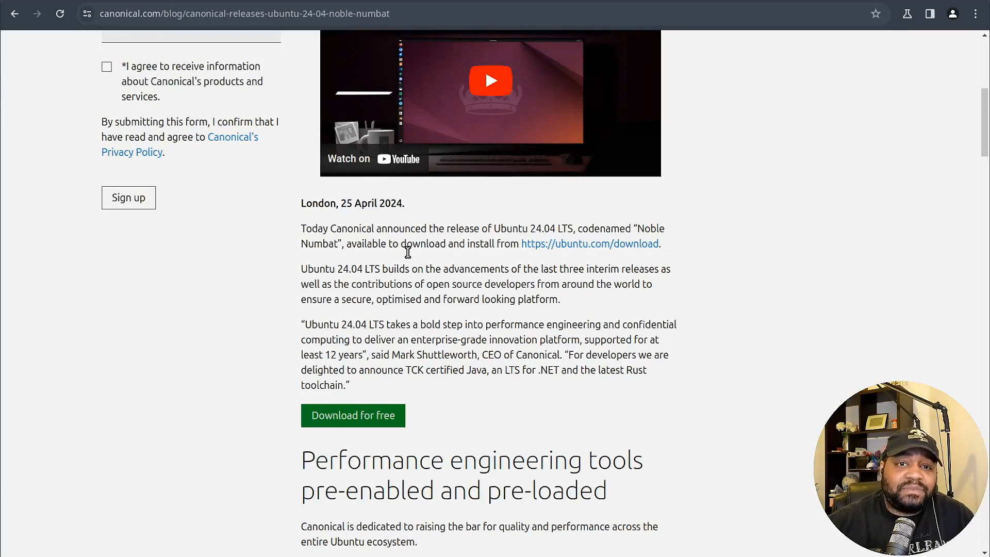
pyautogui.moveTo(412, 258)
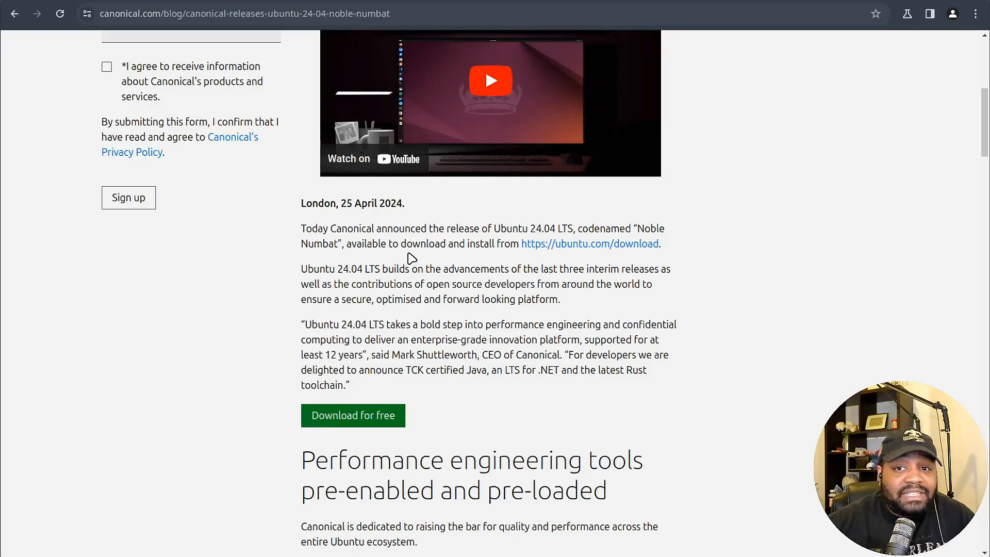
pyautogui.moveTo(412, 253)
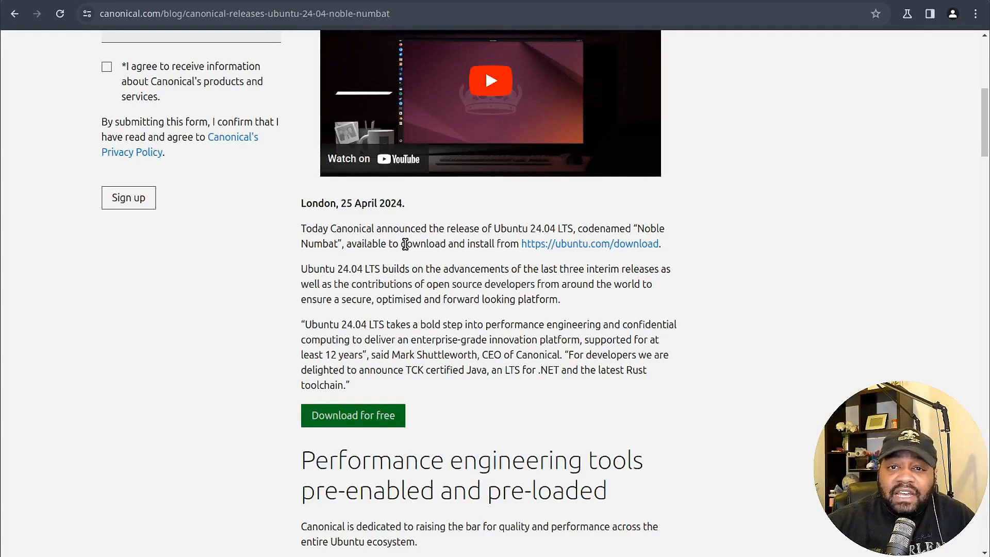
pyautogui.moveTo(281, 266)
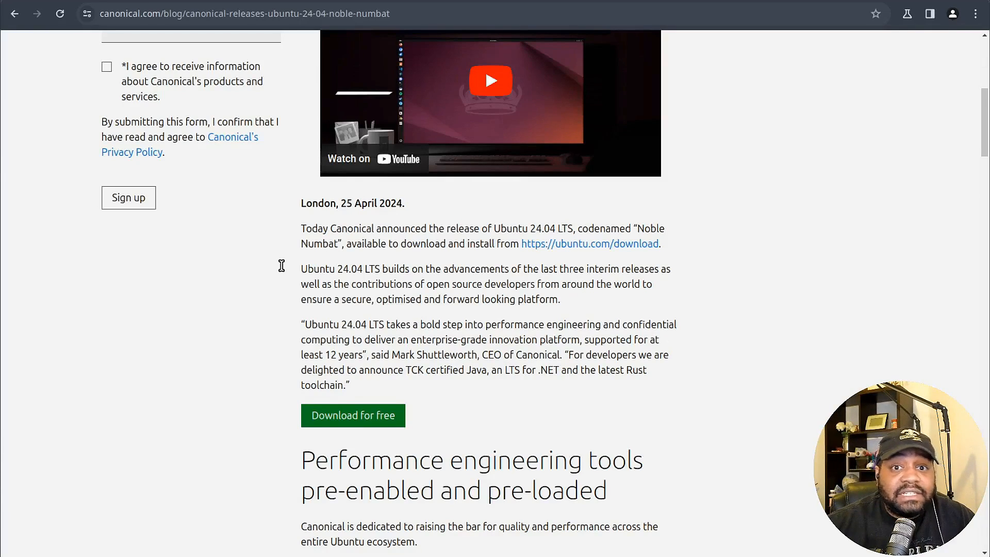
pyautogui.moveTo(365, 184)
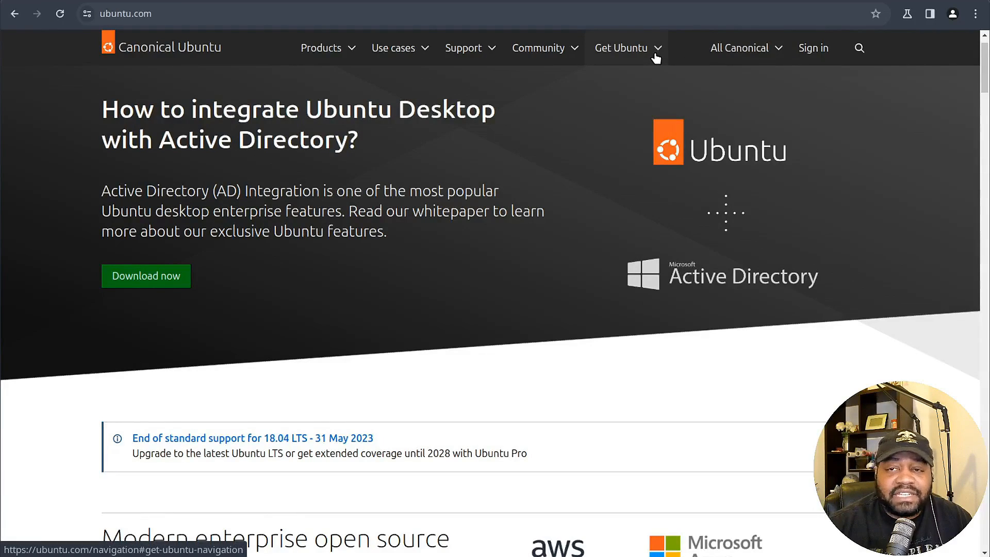
# Go via the Get Ubuntu menu to the Get Ubuntu Server download page for 24.04 LTS.
pyautogui.click(620, 47)
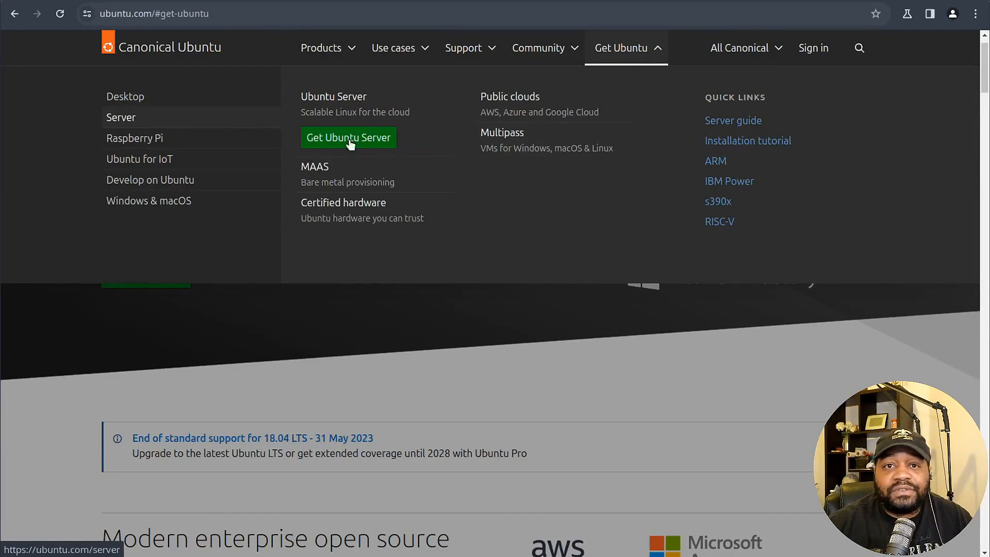
pyautogui.click(347, 137)
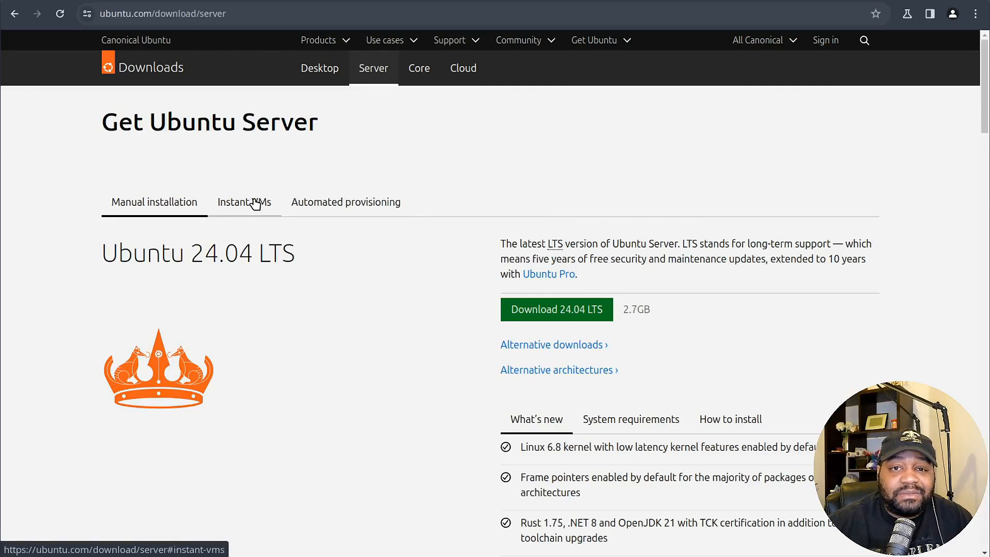
pyautogui.moveTo(259, 278)
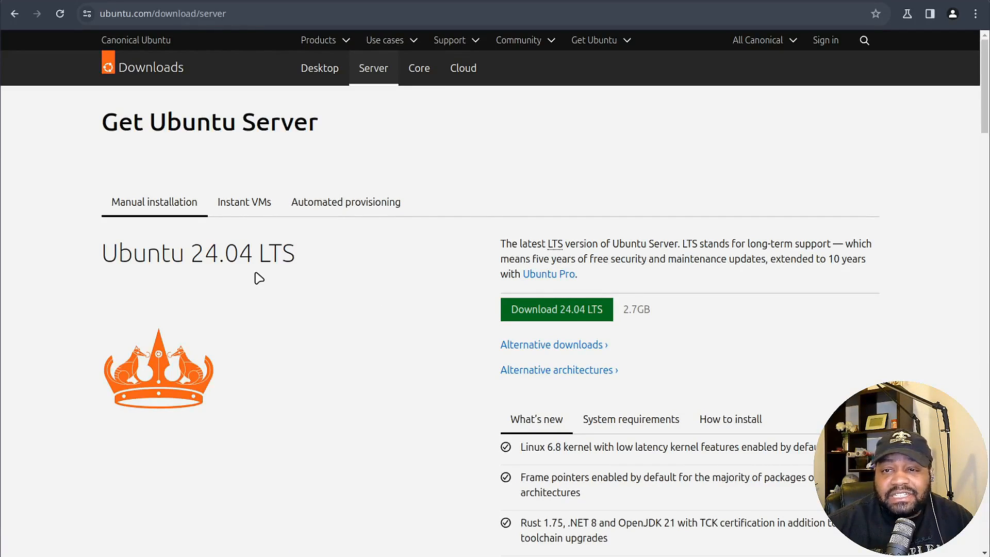
pyautogui.moveTo(556, 308)
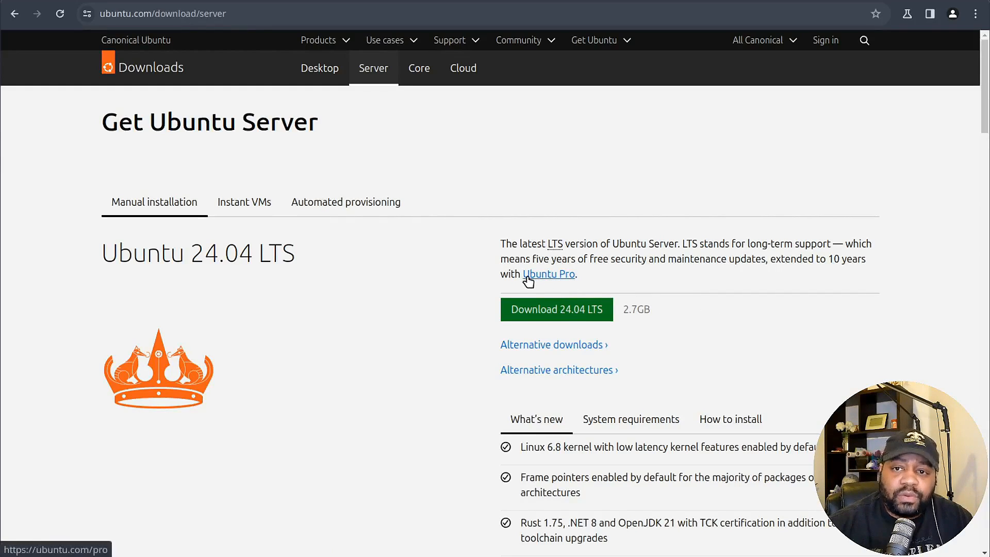
pyautogui.moveTo(544, 280)
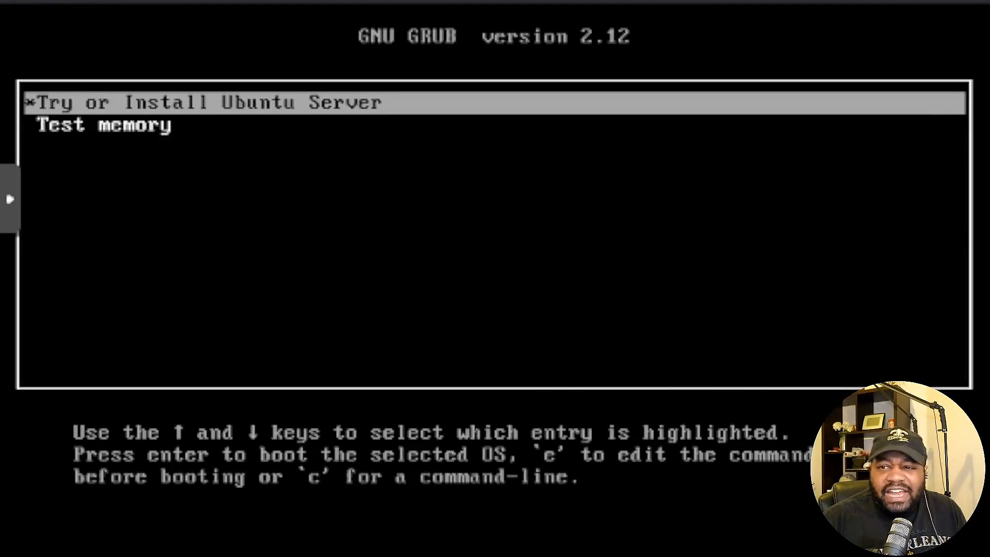
# Boot 'Try or Install Ubuntu Server' from GRUB into the installer's keyboard setup.
pyautogui.press('enter')
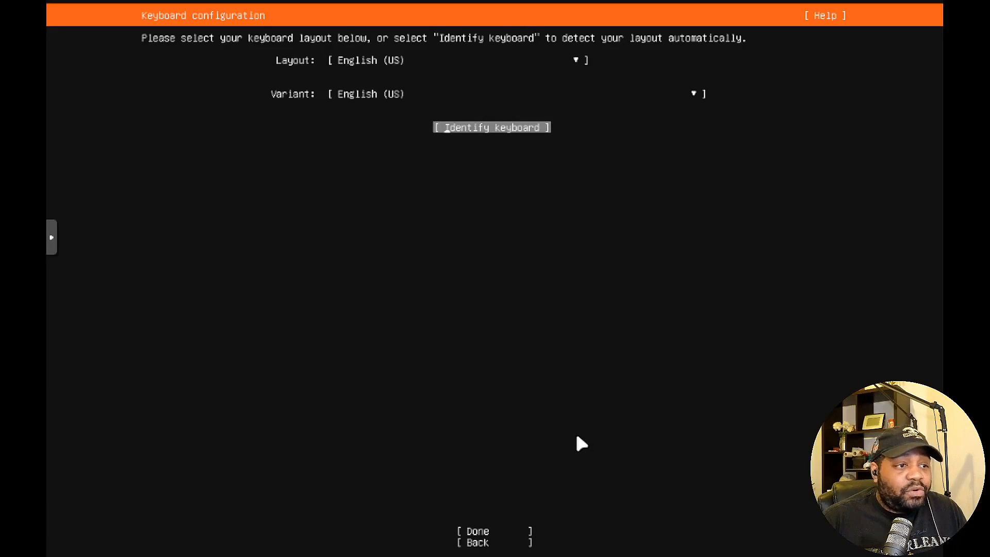
# Accept the English (US) keyboard layout and continue to installation type selection.
pyautogui.press('Tab')
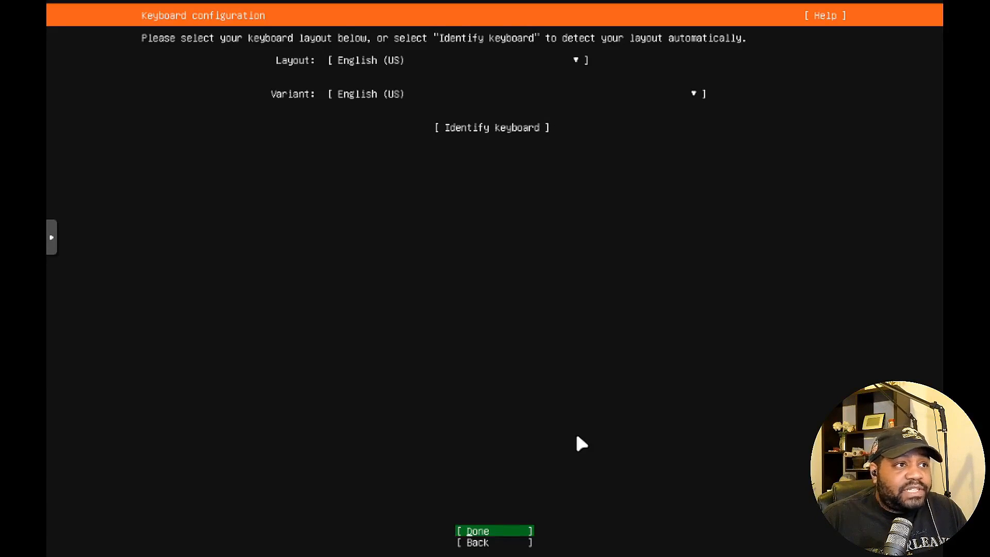
pyautogui.click(494, 530)
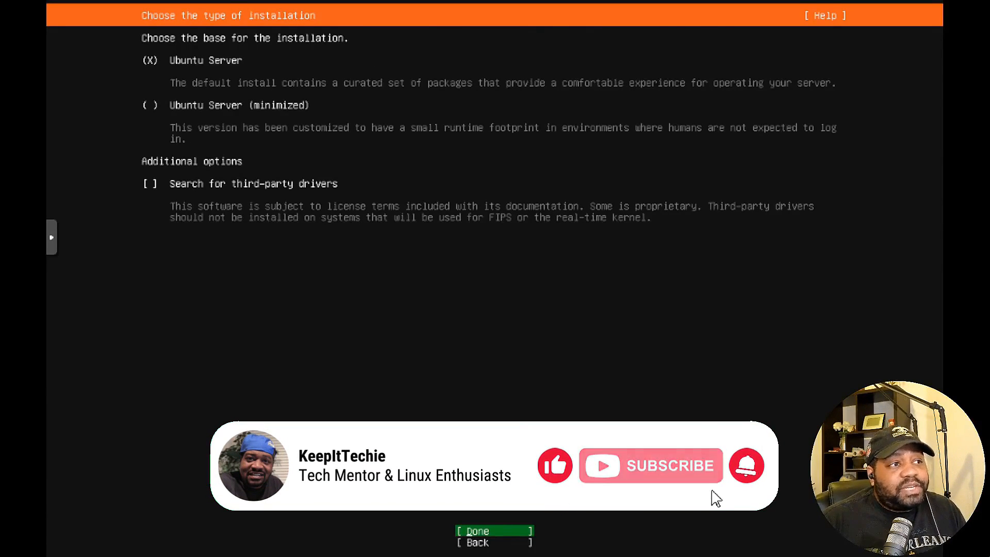
pyautogui.moveTo(694, 483)
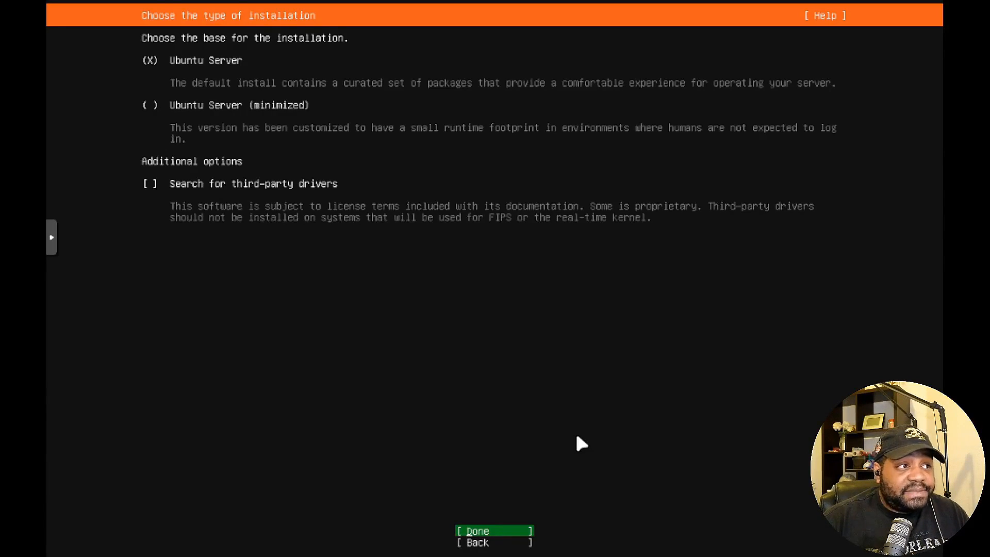
# Confirm the full Ubuntu Server installation base and proceed to network configuration.
pyautogui.click(476, 530)
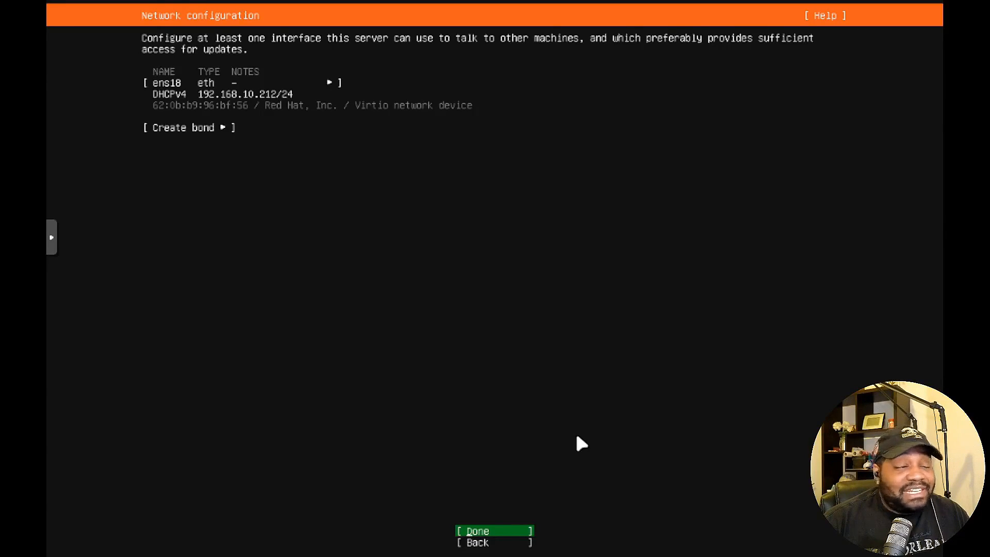
pyautogui.moveTo(698, 455)
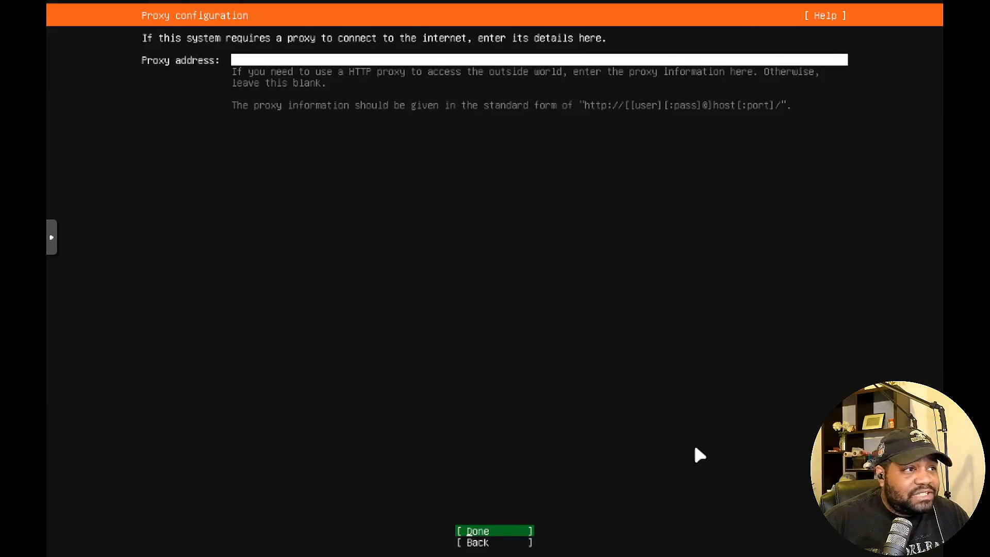
# Continue with no proxy address to the archive mirror configuration.
pyautogui.click(494, 530)
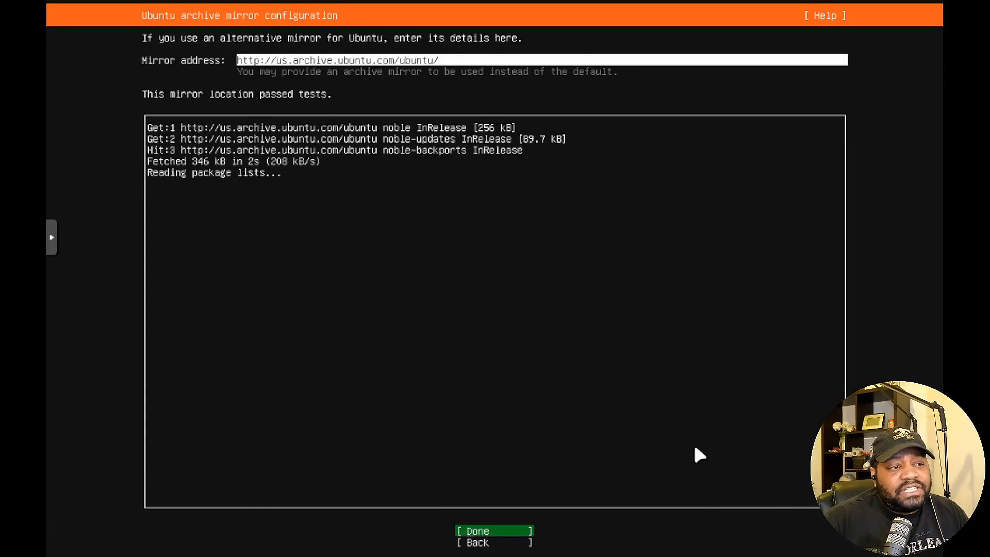
# Accept the tested default US archive mirror and proceed to guided storage.
pyautogui.click(494, 530)
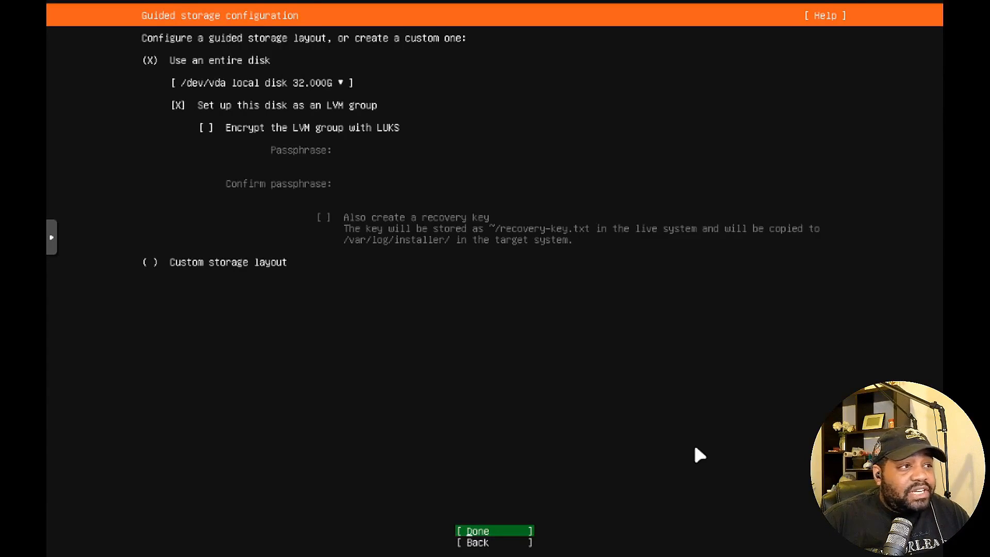
# Accept whole-disk LVM storage and its summary, reaching the destructive action confirmation.
pyautogui.click(493, 530)
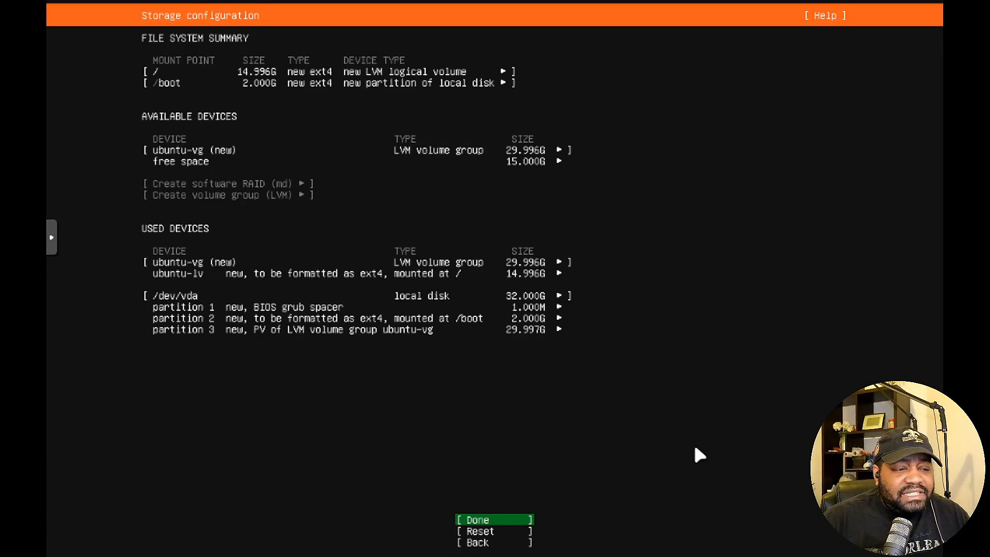
pyautogui.click(478, 520)
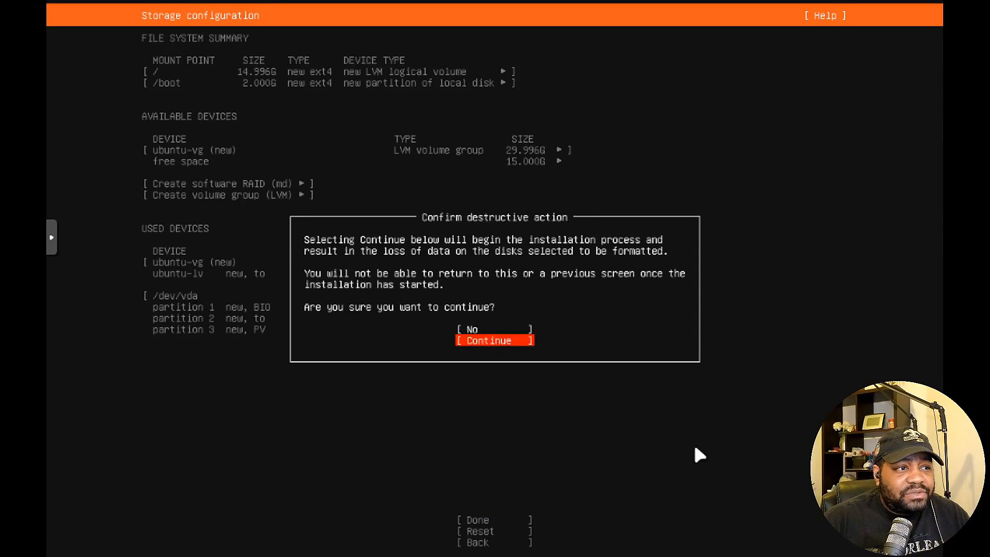
# Confirm erasing the disk to start the installation.
pyautogui.click(494, 340)
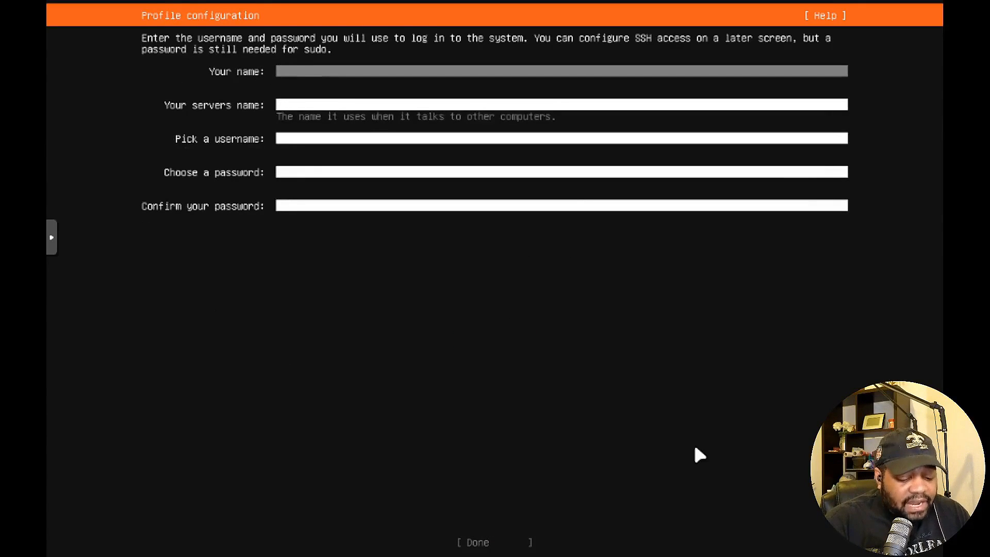
# Fill the profile with name Josh, server name ubs24, username and password, and submit it.
pyautogui.write('Josh')
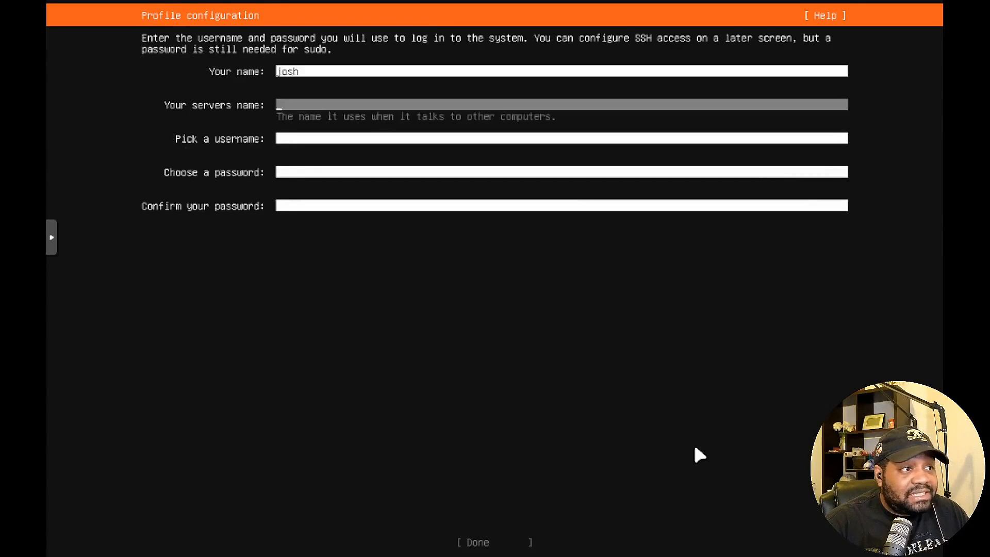
pyautogui.write('jo')
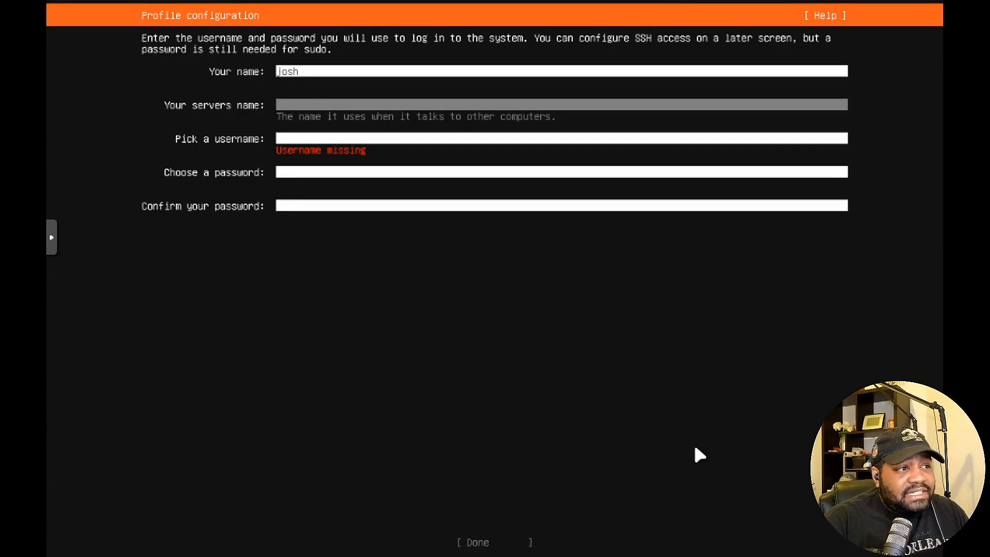
pyautogui.write('ub')
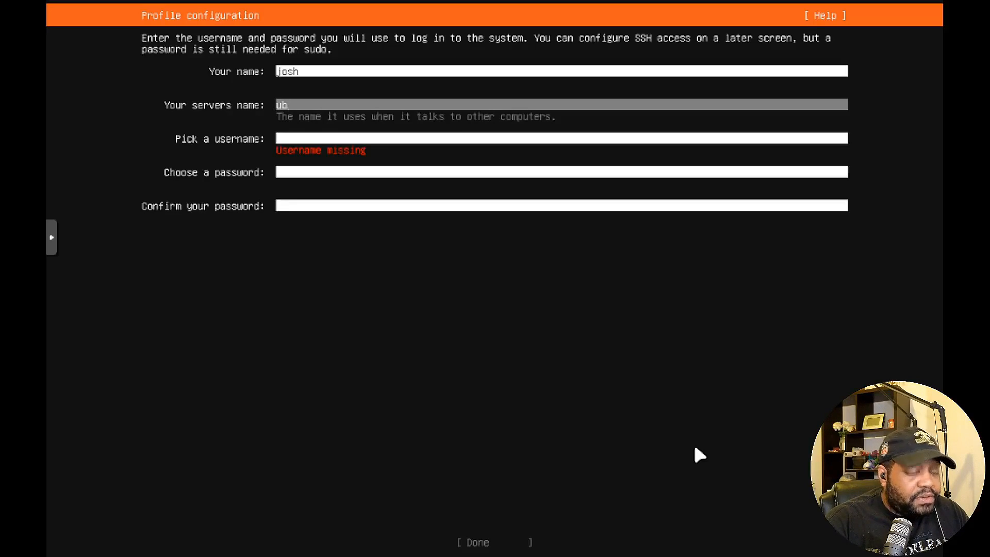
pyautogui.write('s24')
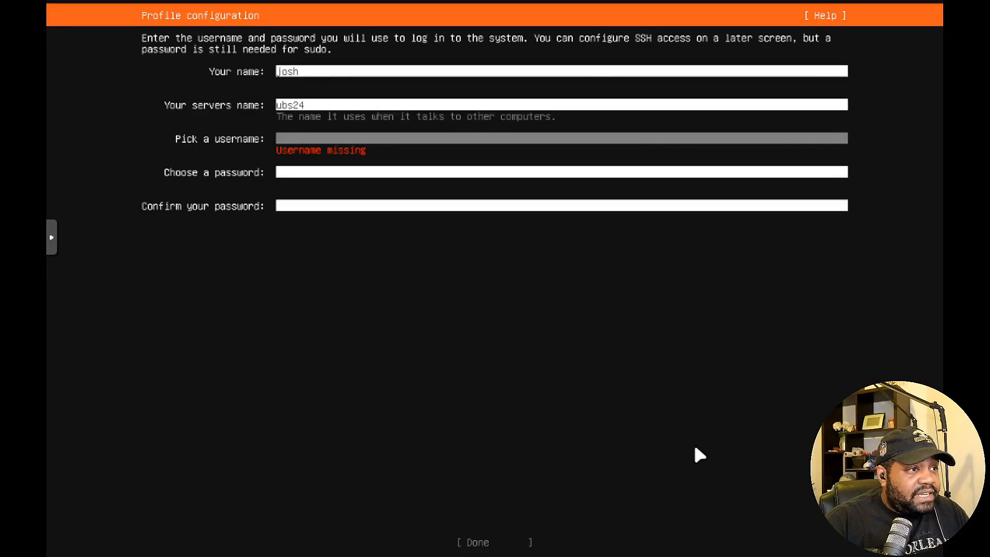
pyautogui.write('josh')
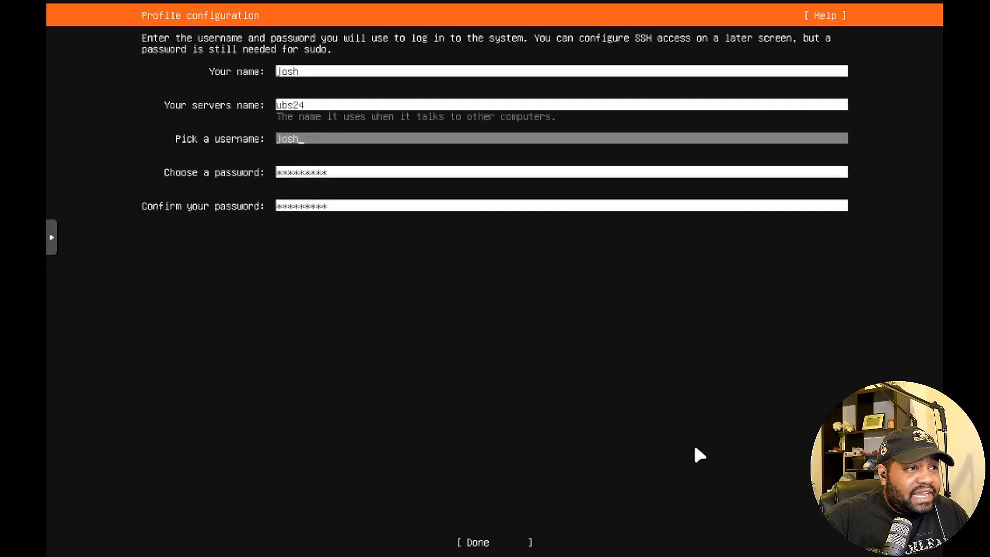
pyautogui.click(473, 542)
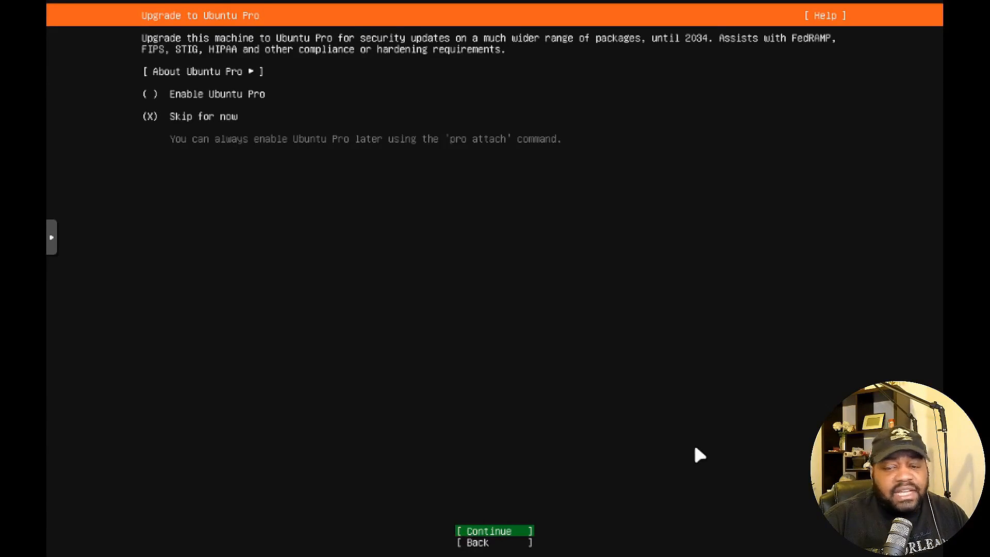
# Skip Ubuntu Pro and enable 'Install OpenSSH server' on the SSH configuration screen.
pyautogui.click(494, 530)
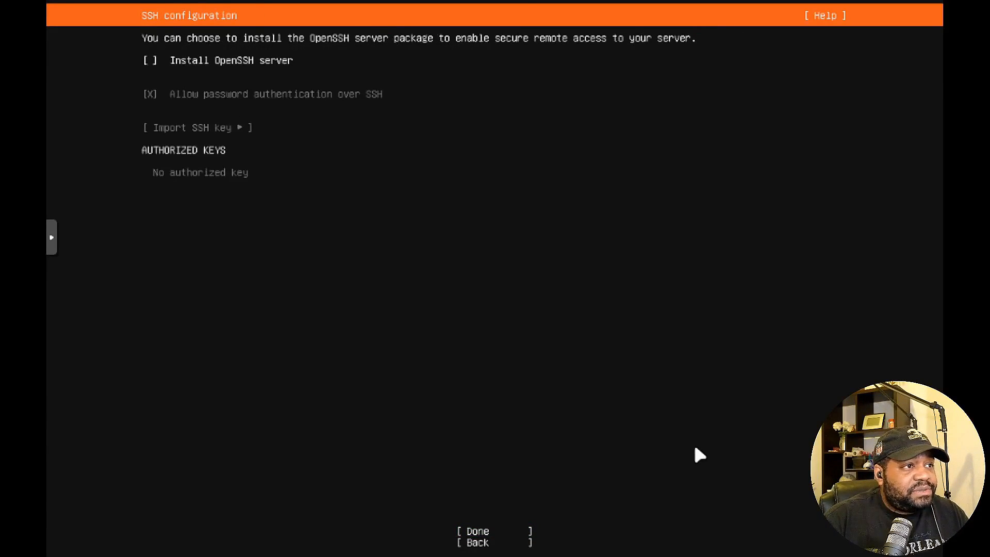
pyautogui.click(149, 60)
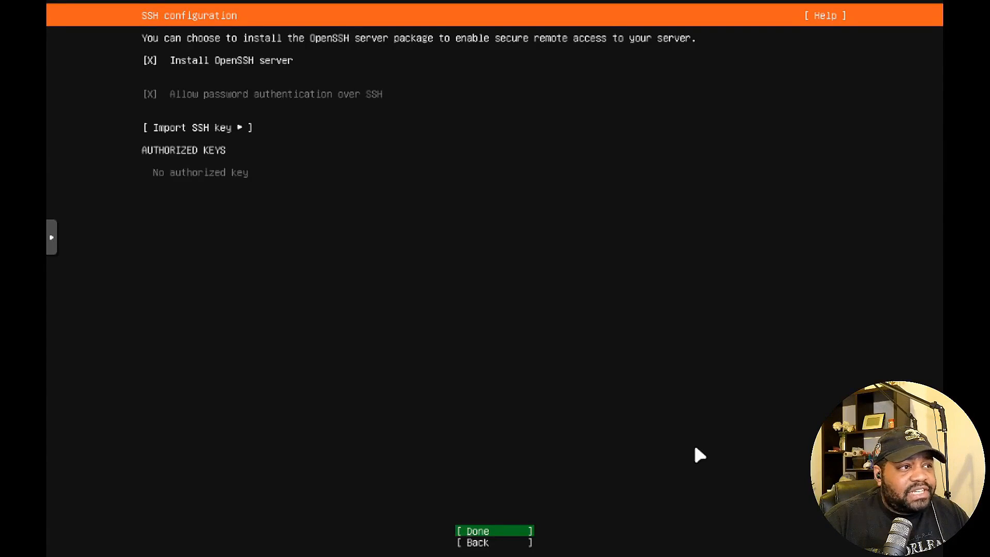
pyautogui.click(476, 530)
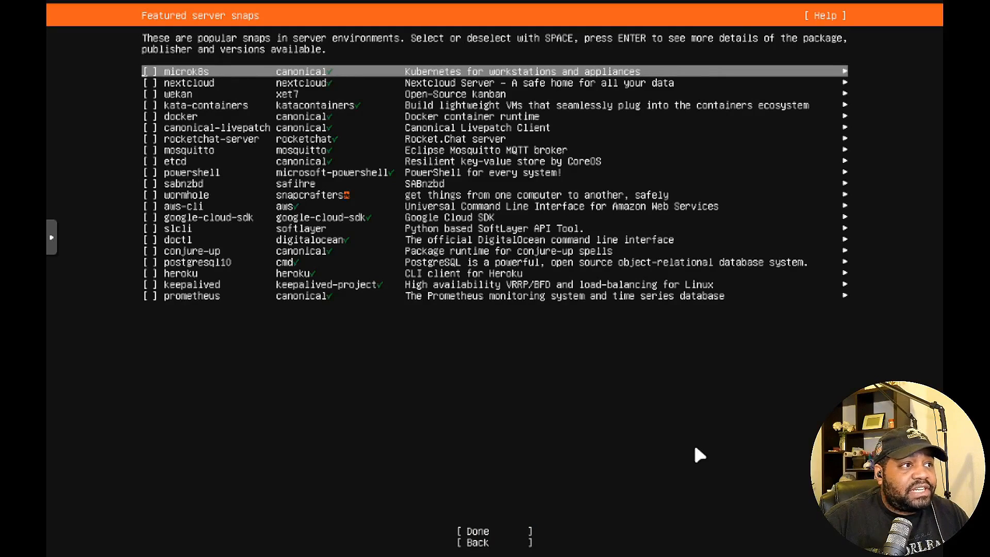
# Review the featured server snaps list, select none, and confirm Done to start installing.
pyautogui.press('Down')
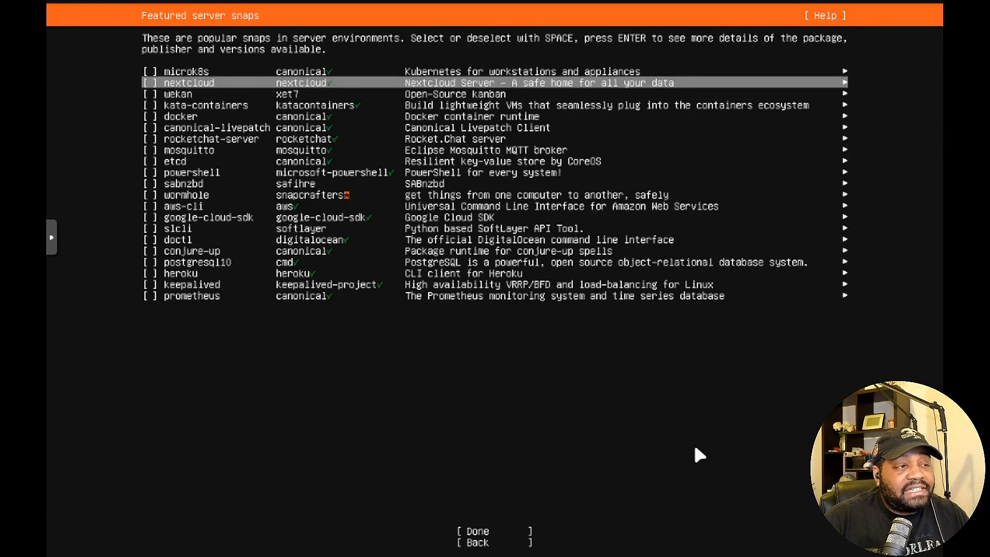
pyautogui.press('Down')
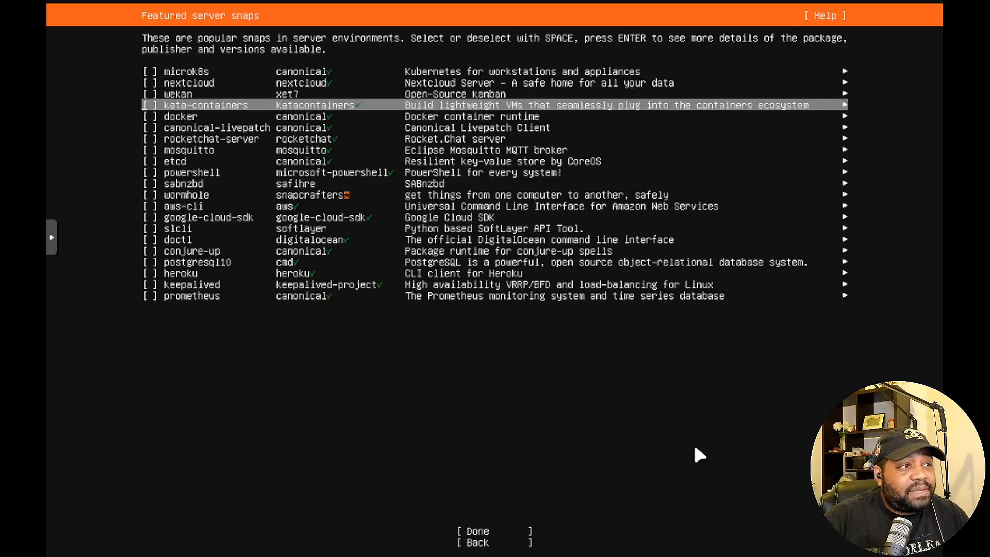
pyautogui.press('down')
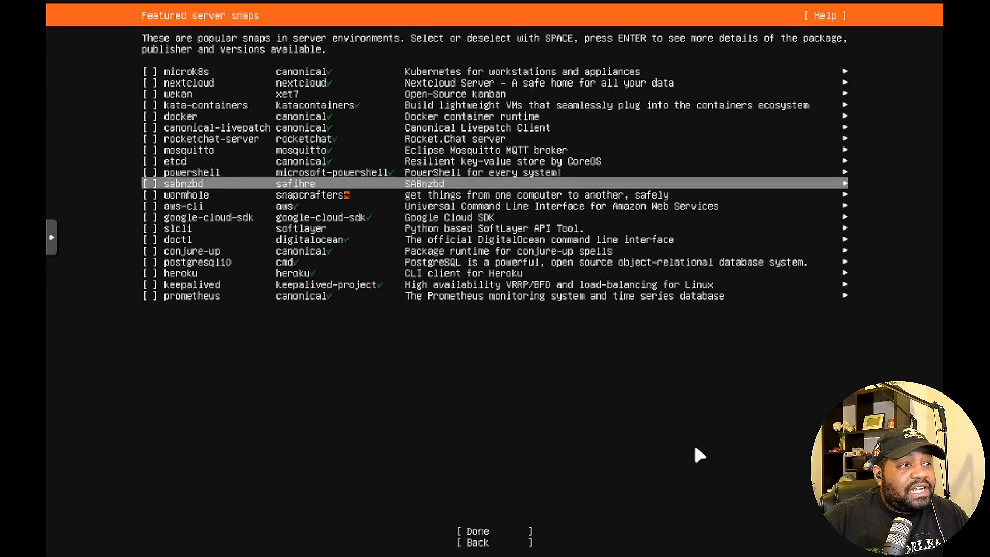
pyautogui.press('up')
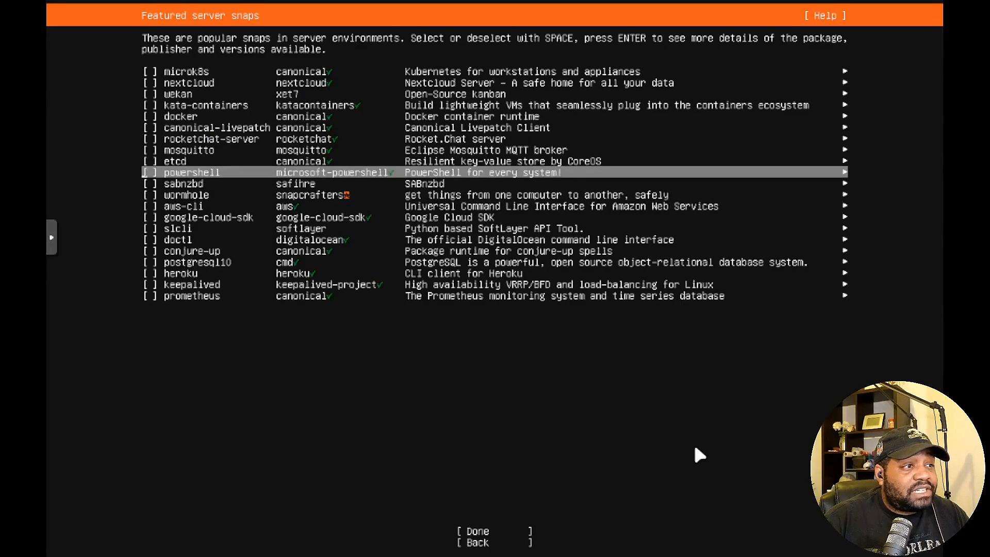
pyautogui.press('Down')
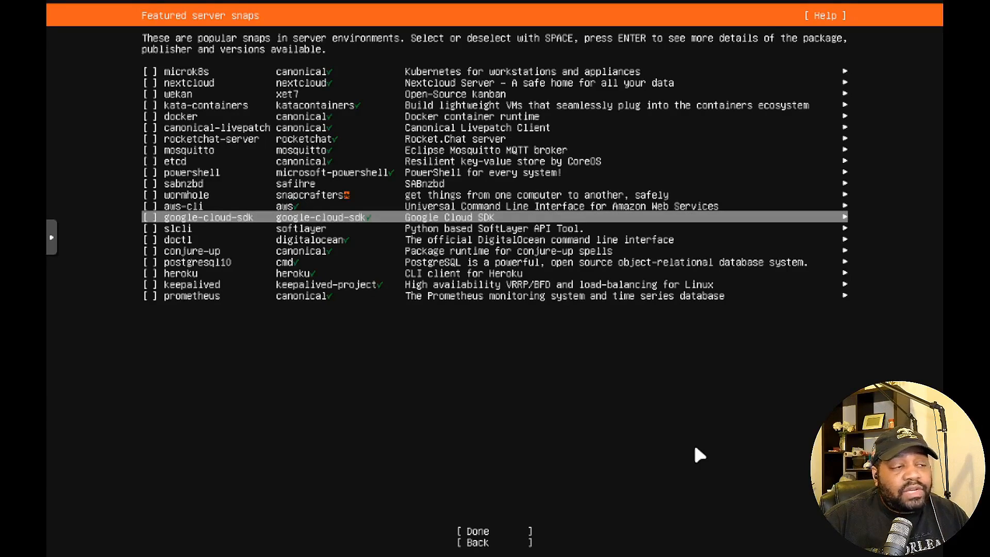
pyautogui.press('Down')
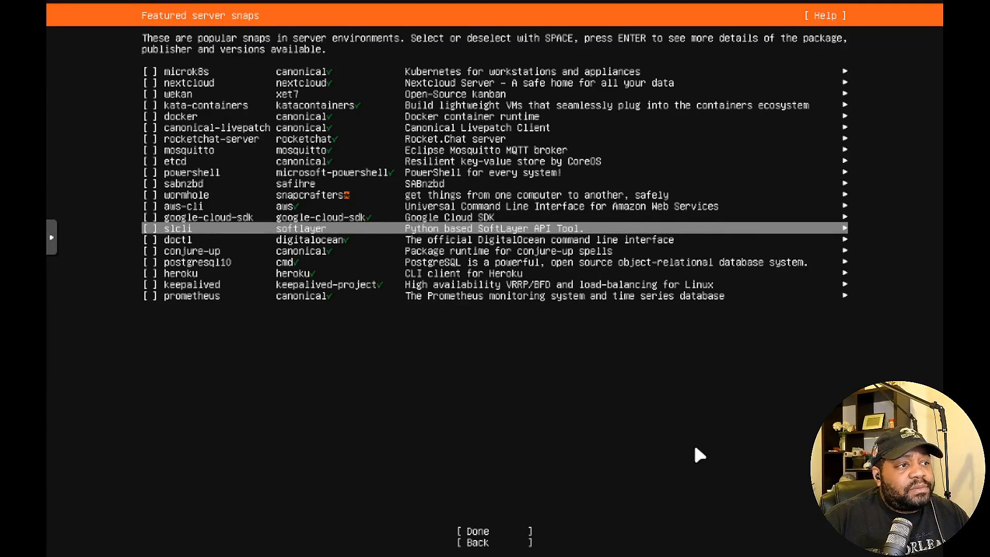
pyautogui.press('Up')
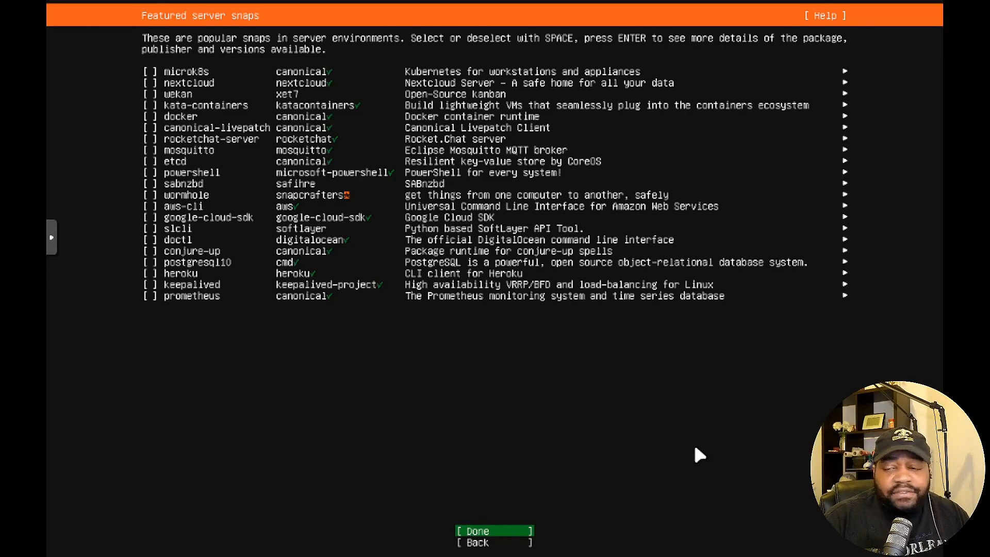
pyautogui.click(493, 530)
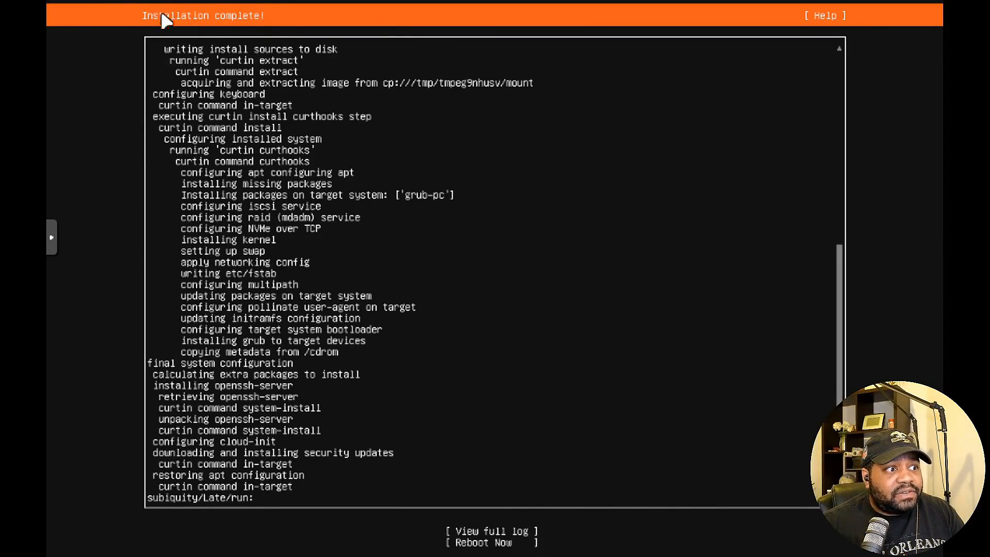
pyautogui.moveTo(758, 547)
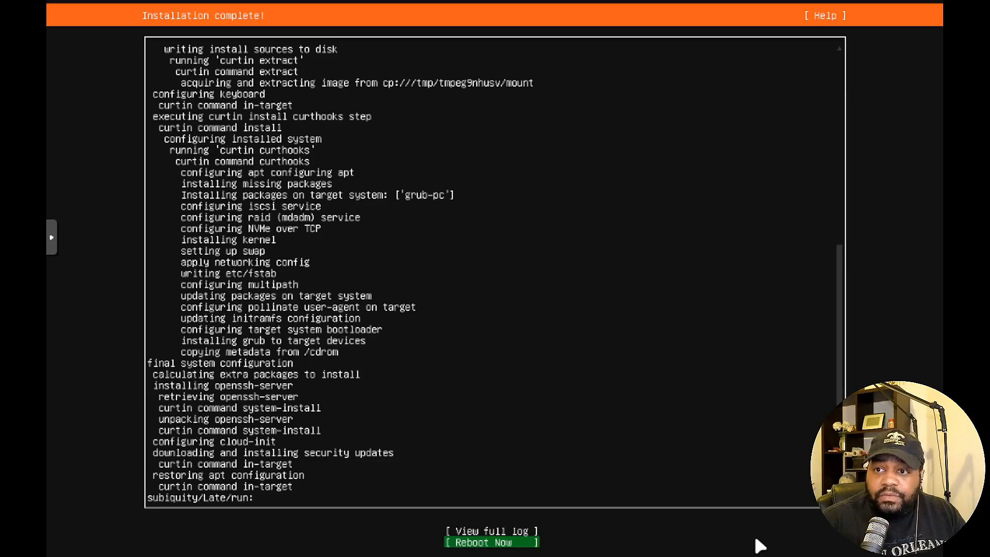
# Choose Reboot Now to restart into the newly installed ubs24 server.
pyautogui.click(491, 541)
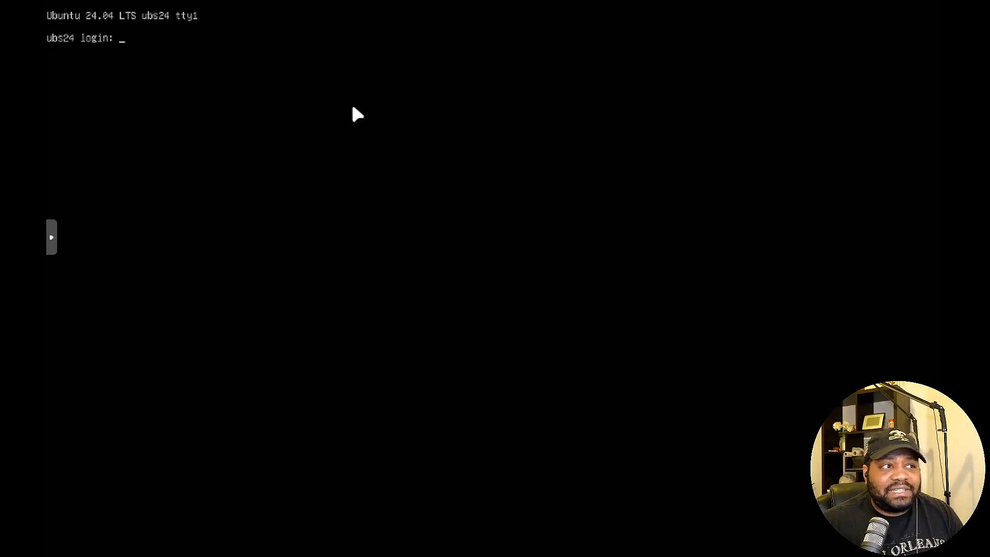
pyautogui.moveTo(347, 121)
pyautogui.write('josh')
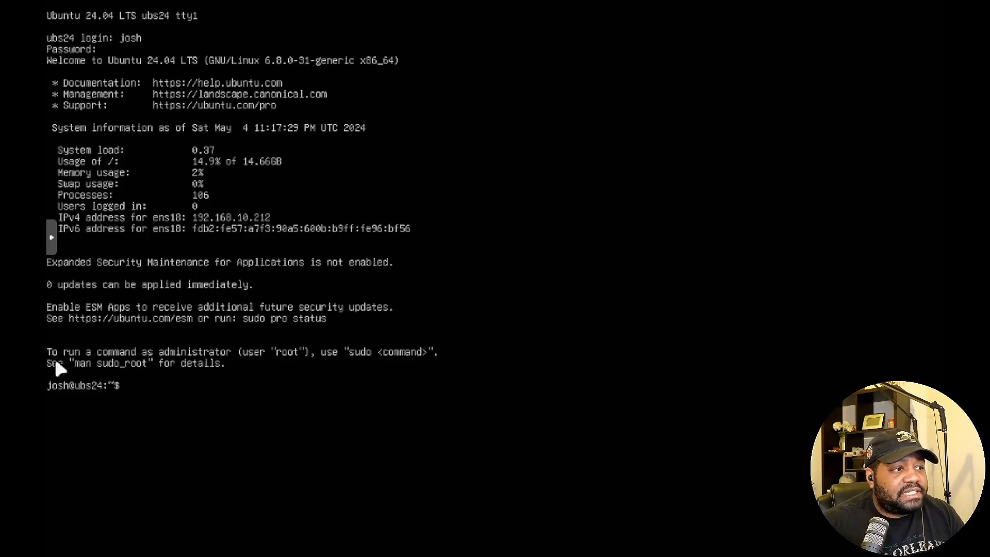
pyautogui.moveTo(265, 368)
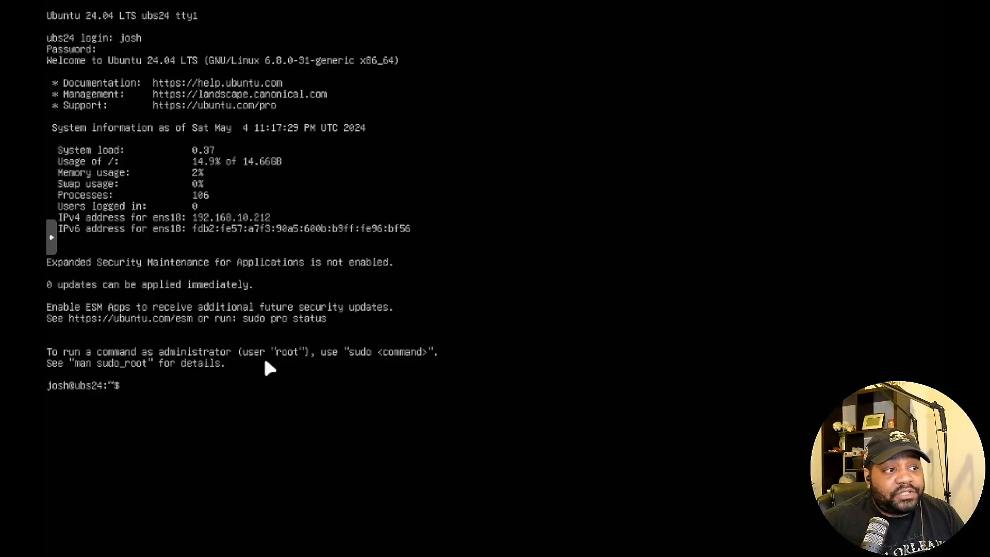
pyautogui.moveTo(356, 364)
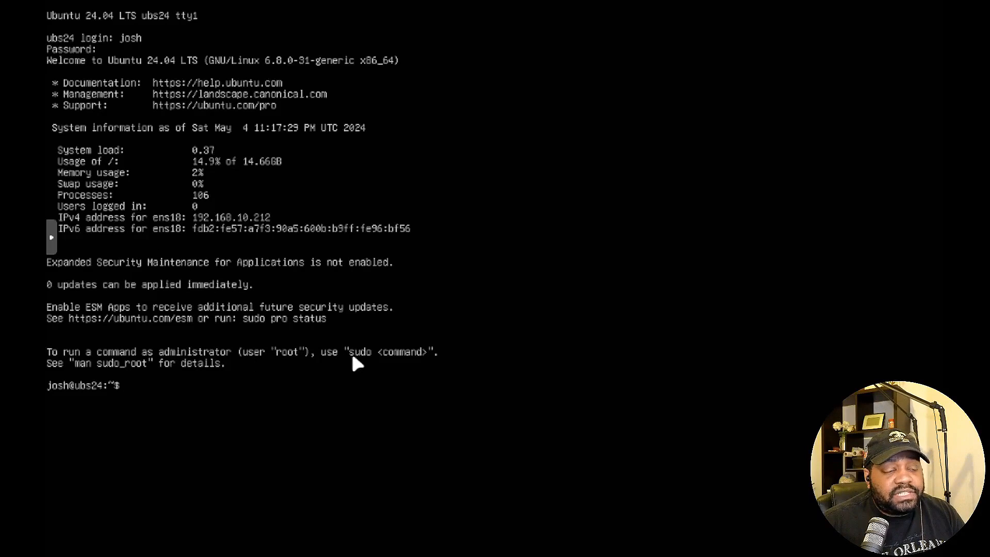
pyautogui.moveTo(63, 366)
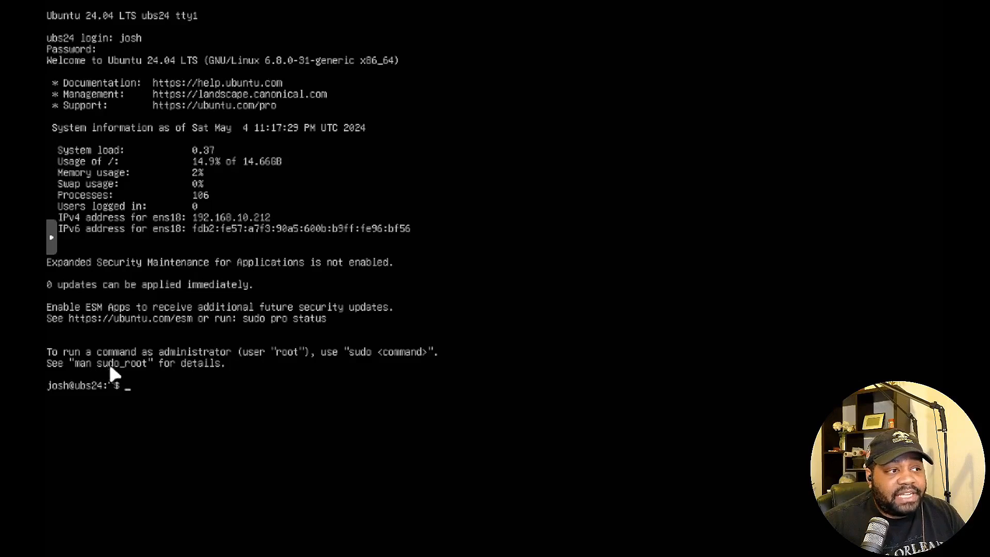
pyautogui.moveTo(183, 391)
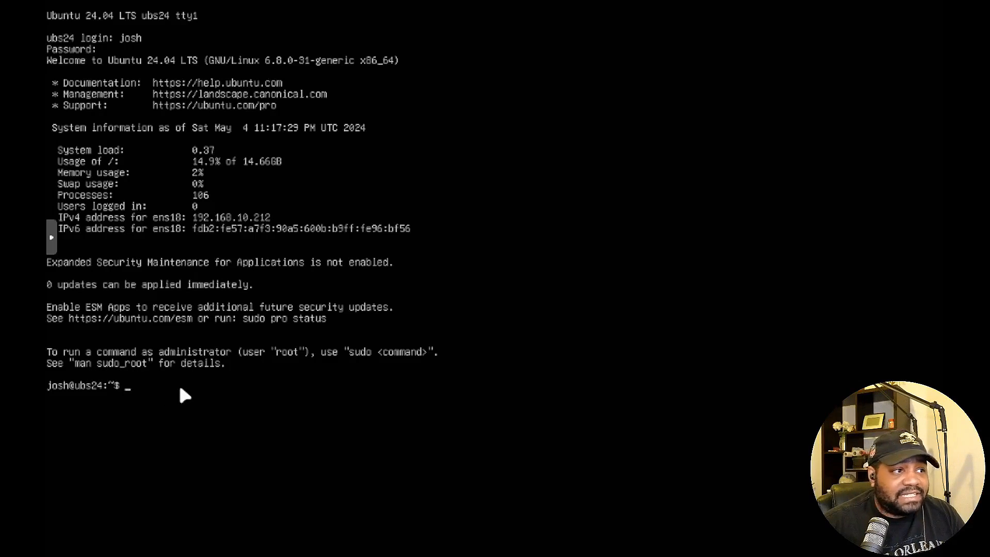
pyautogui.moveTo(259, 294)
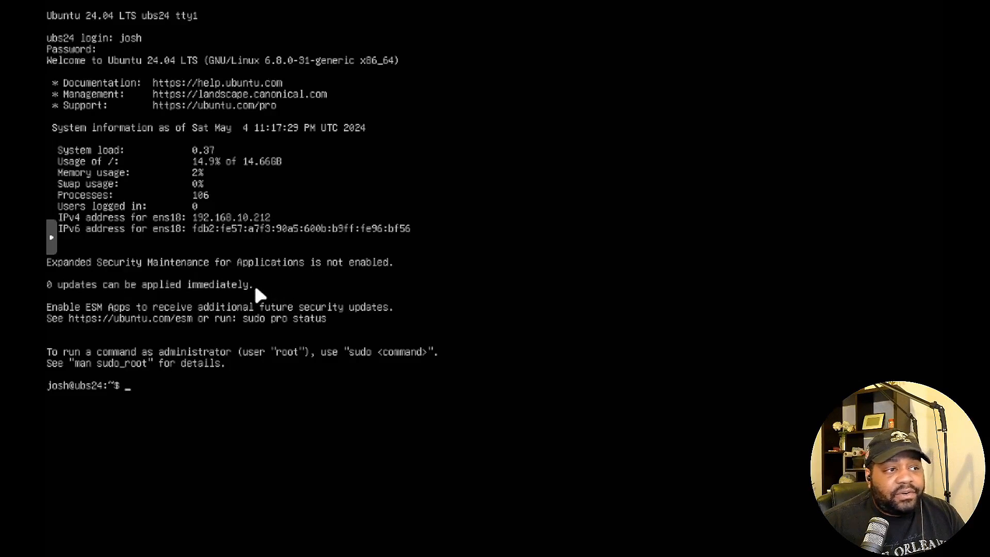
pyautogui.moveTo(310, 345)
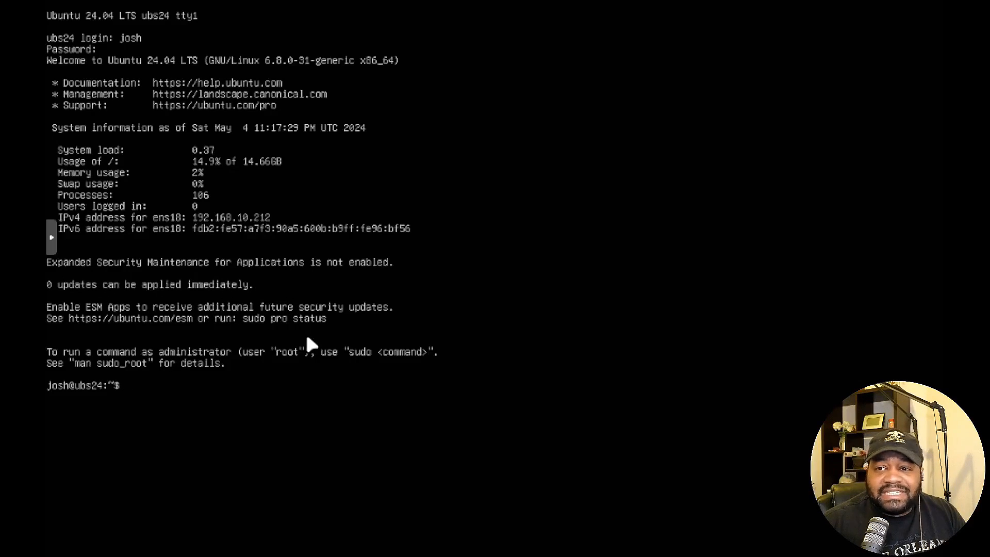